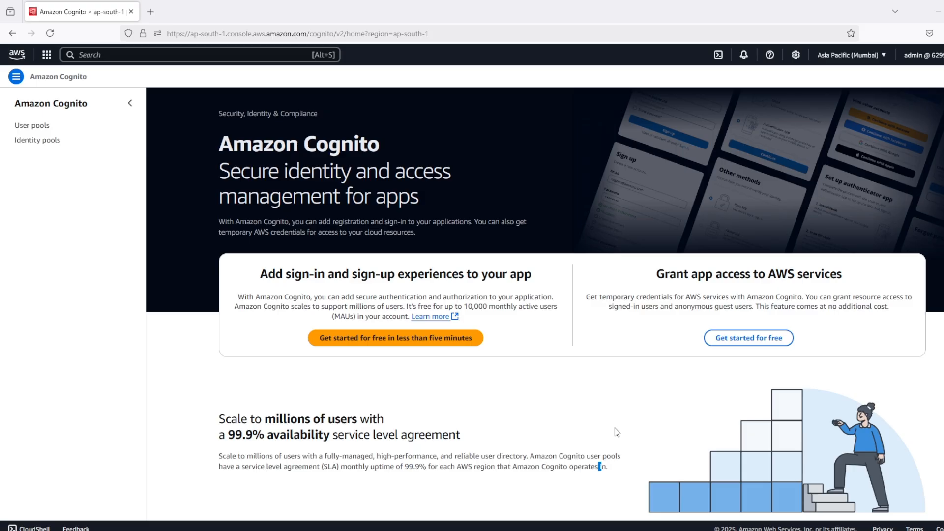
mouse_move(31, 125)
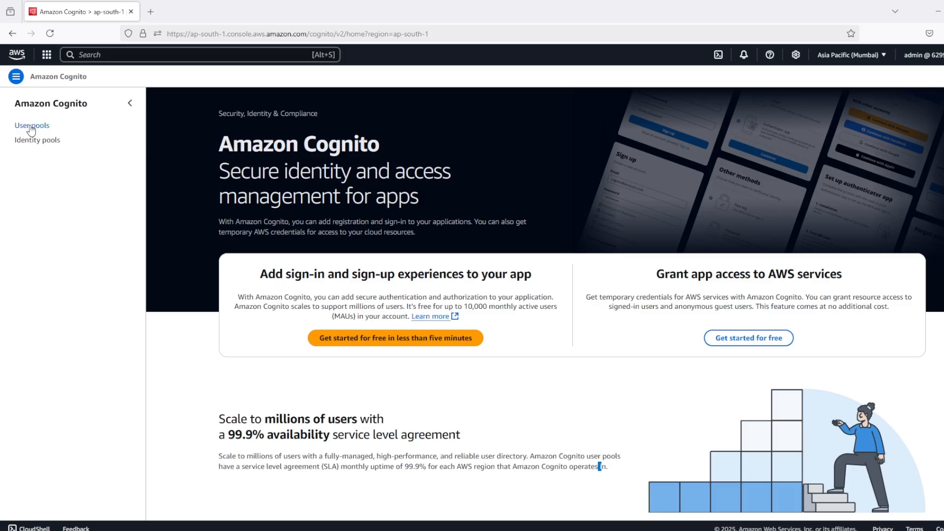
Go to the User pools list to begin a new SPA application setup.
left_click(32, 125)
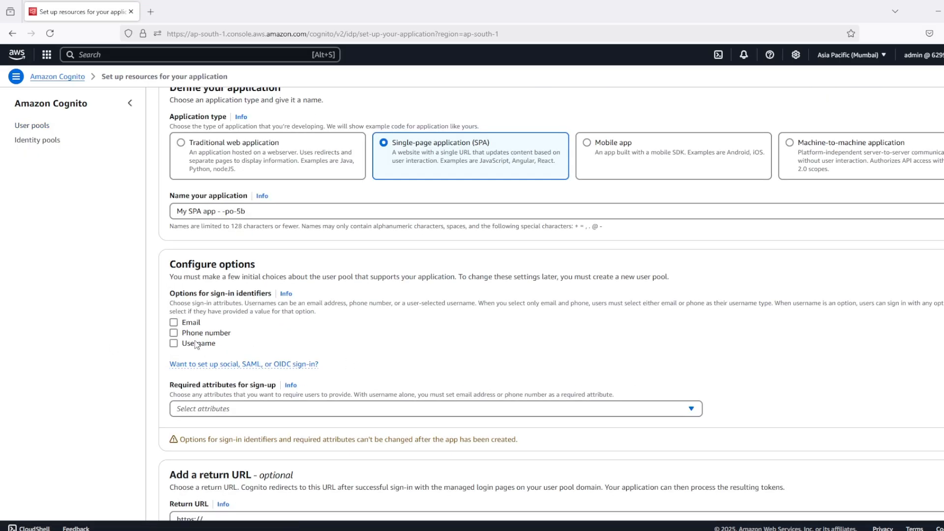
Use email as the sign-in identifier and required attribute, then create the user directory.
left_click(434, 408)
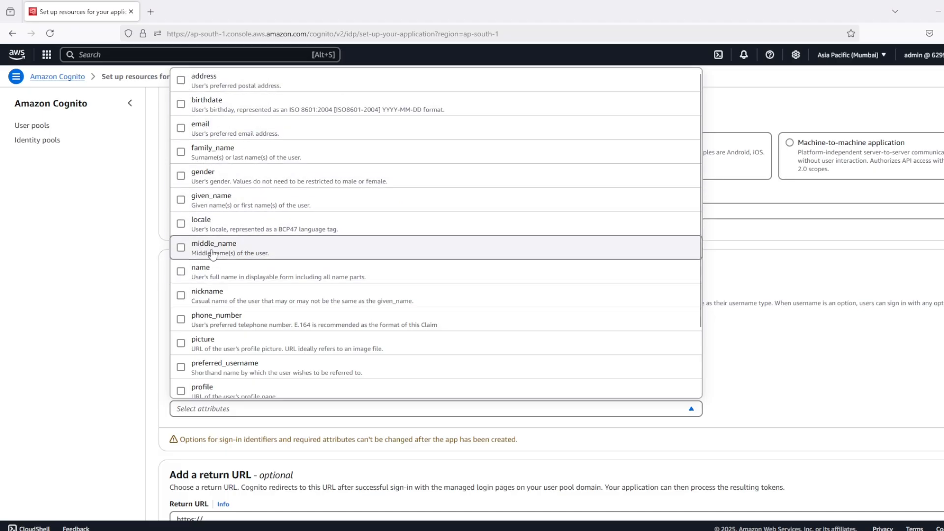
left_click(201, 128)
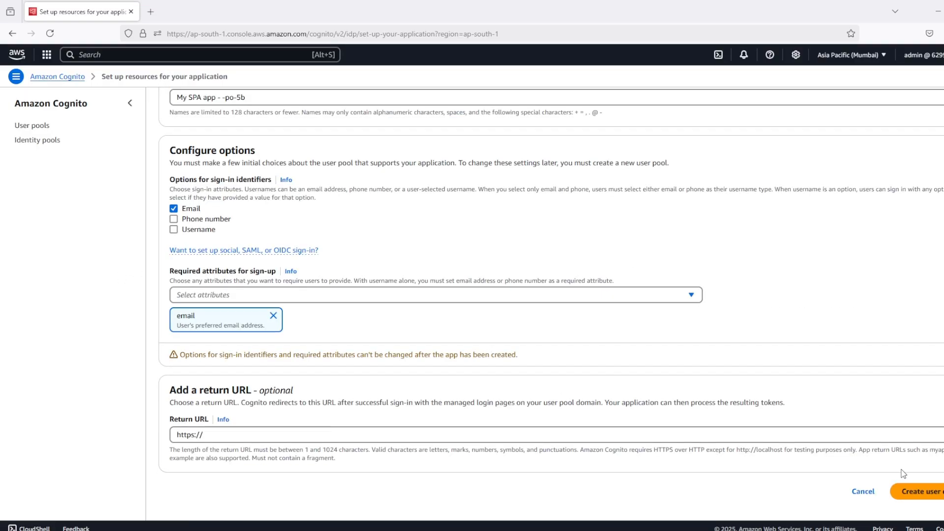
left_click(917, 492)
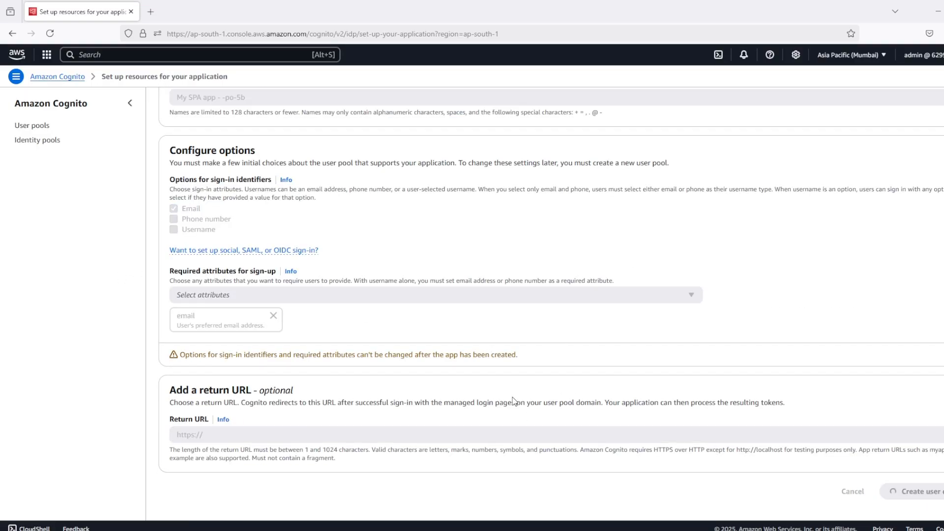
left_click(917, 491)
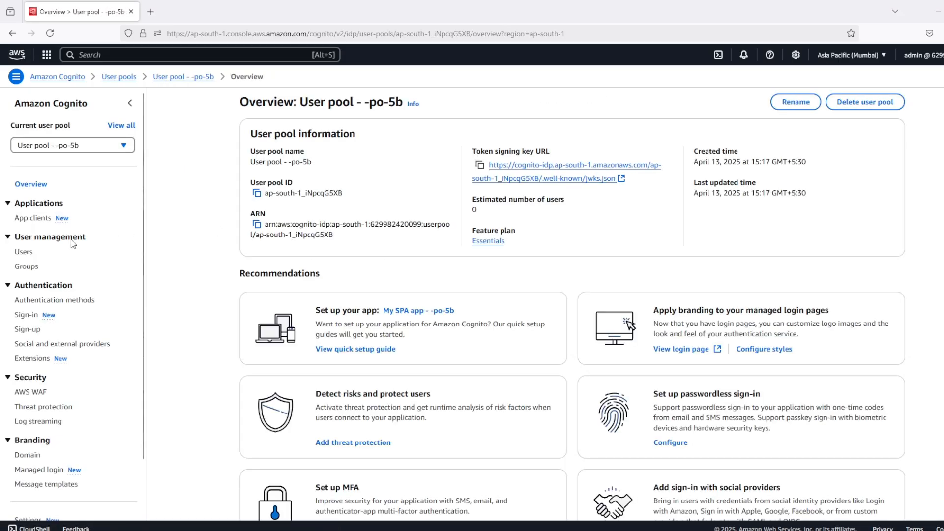
Edit the pool's multi-factor authentication and select Require MFA - Recommended.
left_click(26, 314)
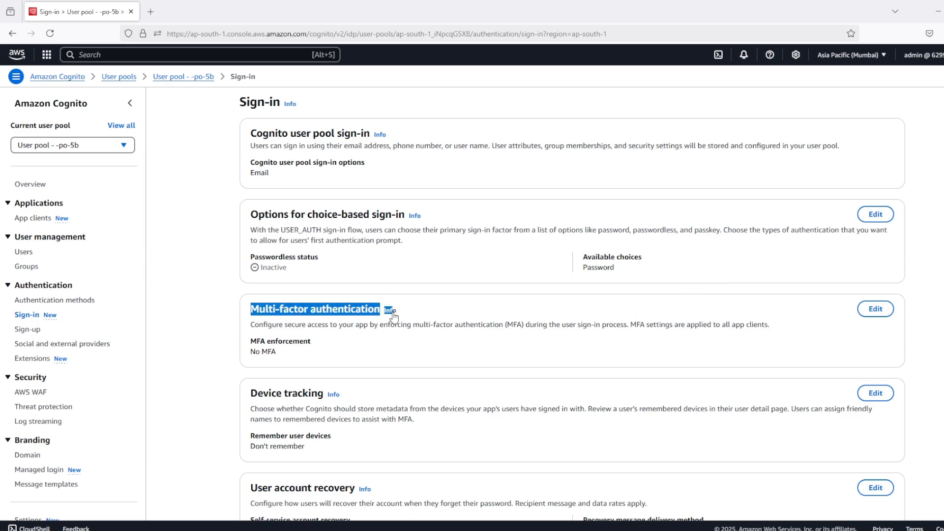
left_click(874, 308)
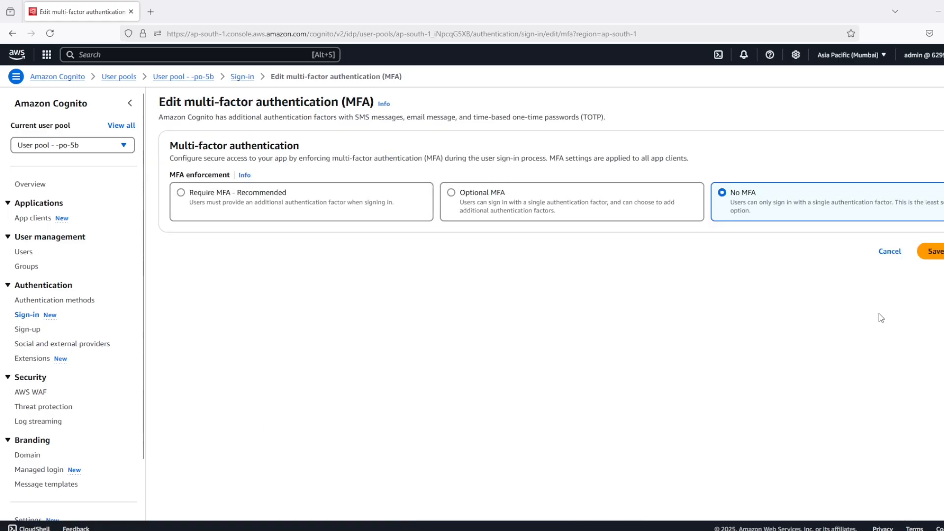
mouse_move(753, 211)
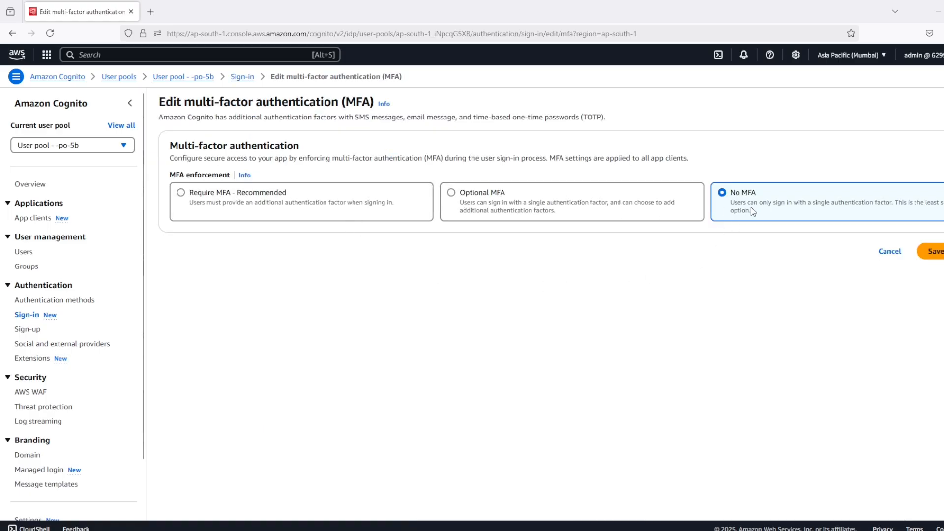
left_click(181, 192)
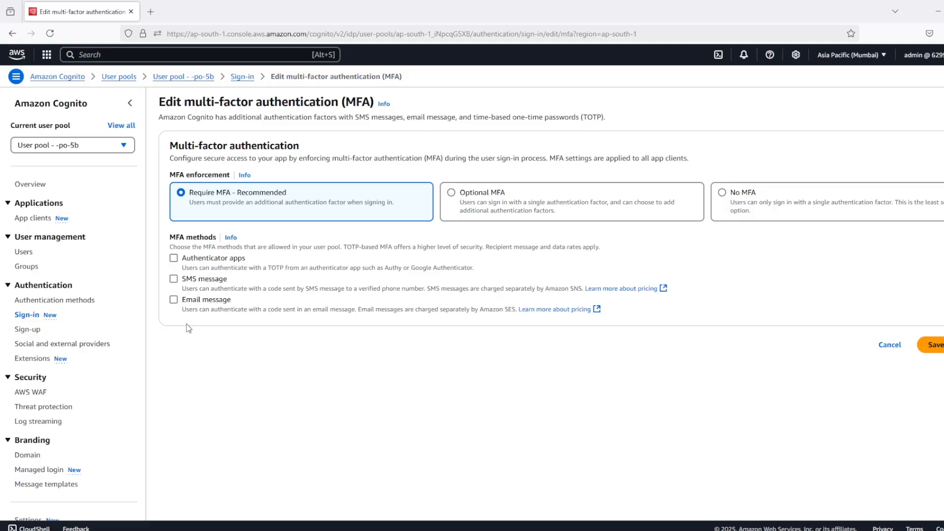
Leave email and SMS unchecked, enable Authenticator apps as the MFA method, and save.
left_click(174, 300)
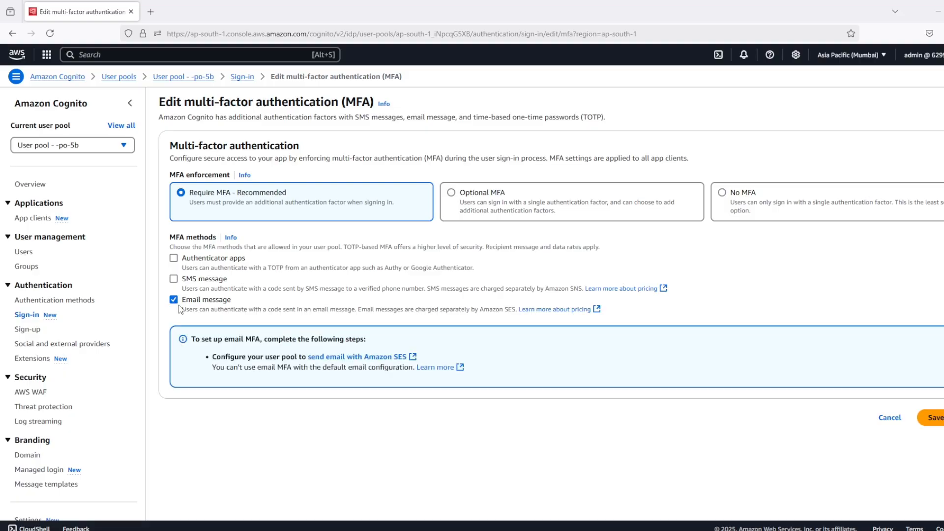
left_click(173, 300)
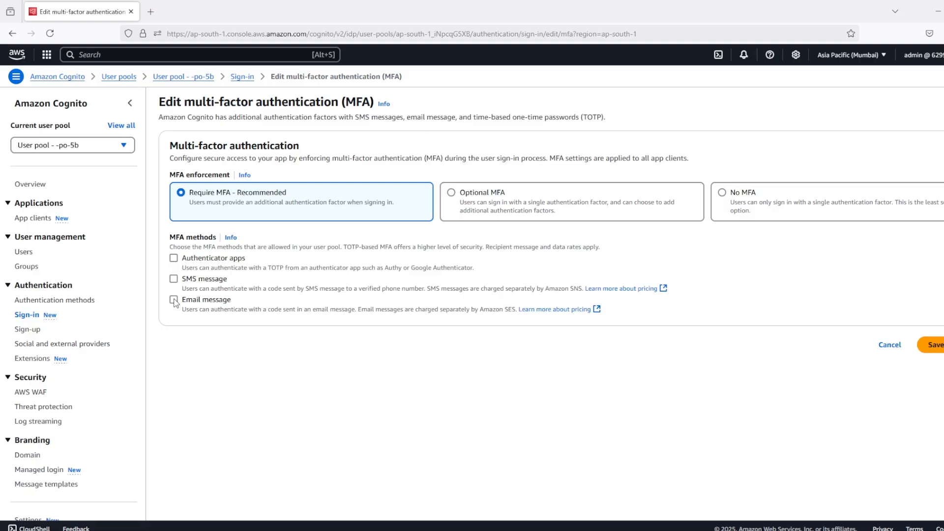
left_click(174, 279)
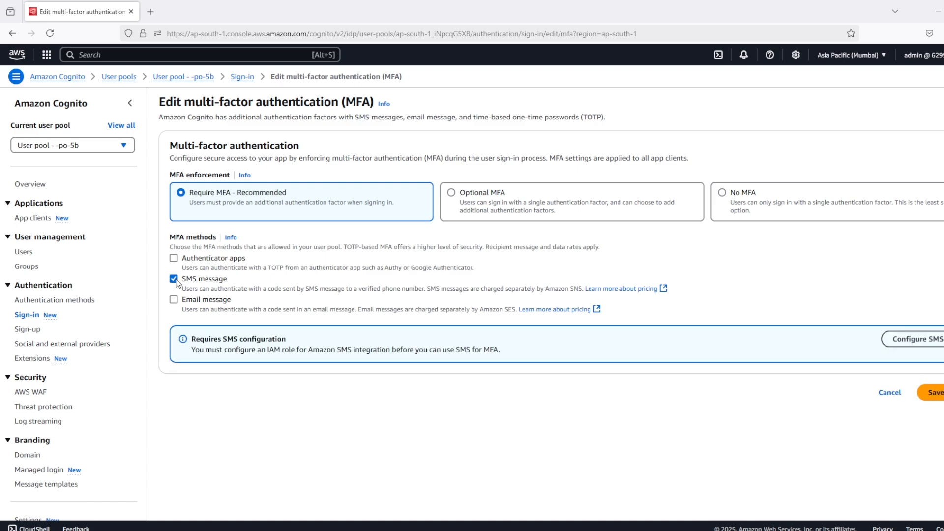
left_click(174, 278)
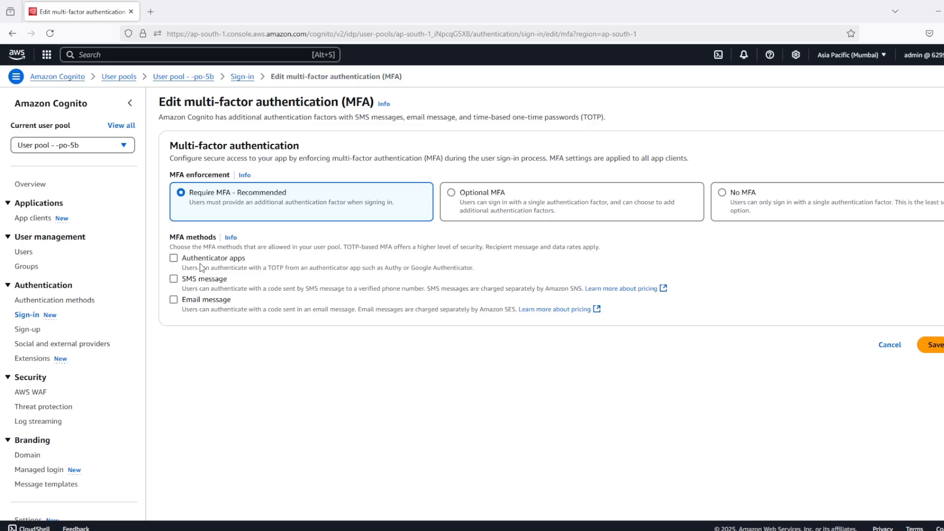
left_click(174, 258)
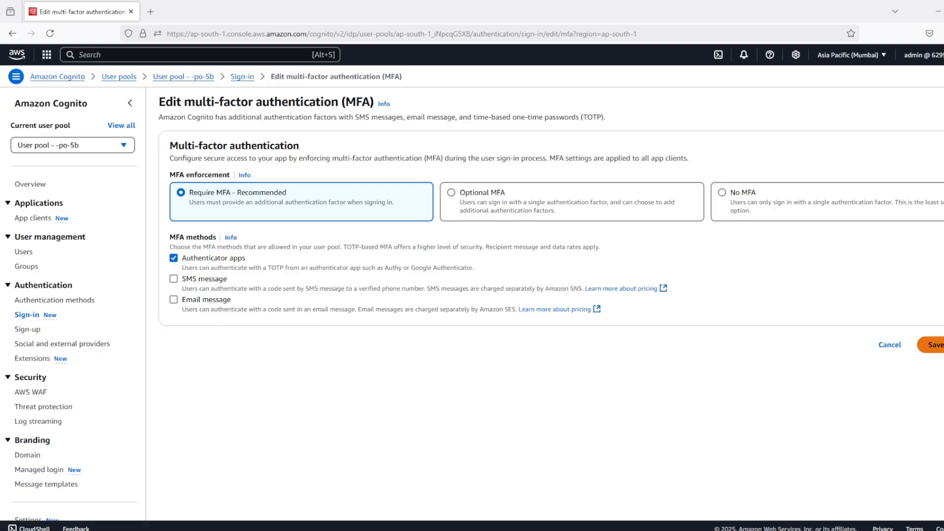
left_click(935, 344)
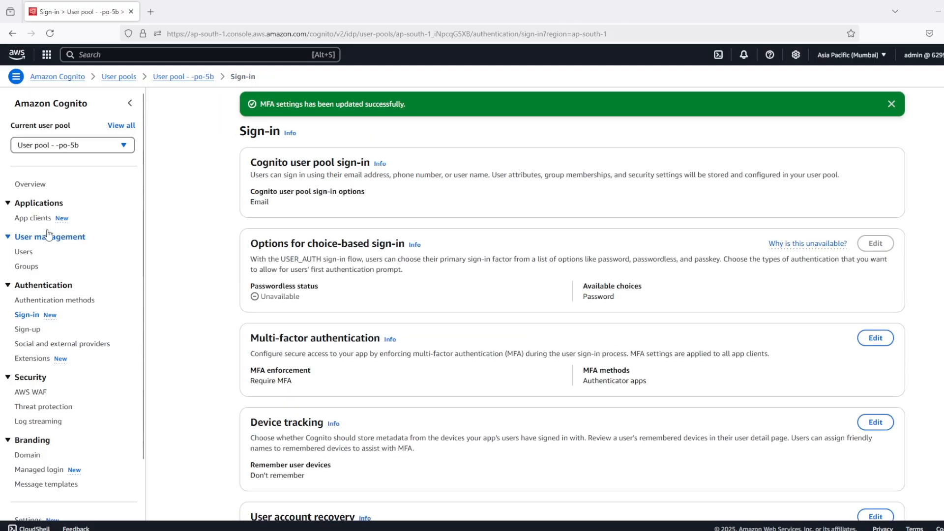
Open the My SPA app - -po-5b client from the App clients list.
left_click(34, 218)
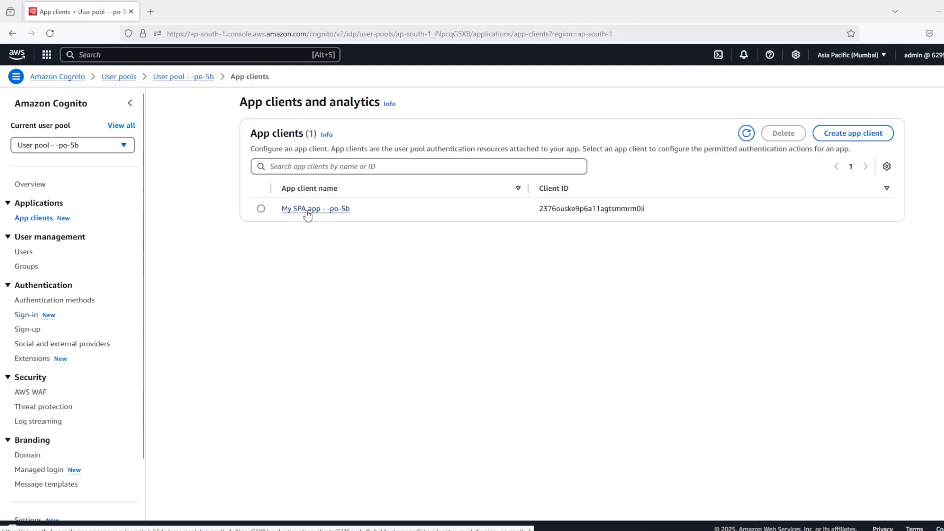
left_click(314, 209)
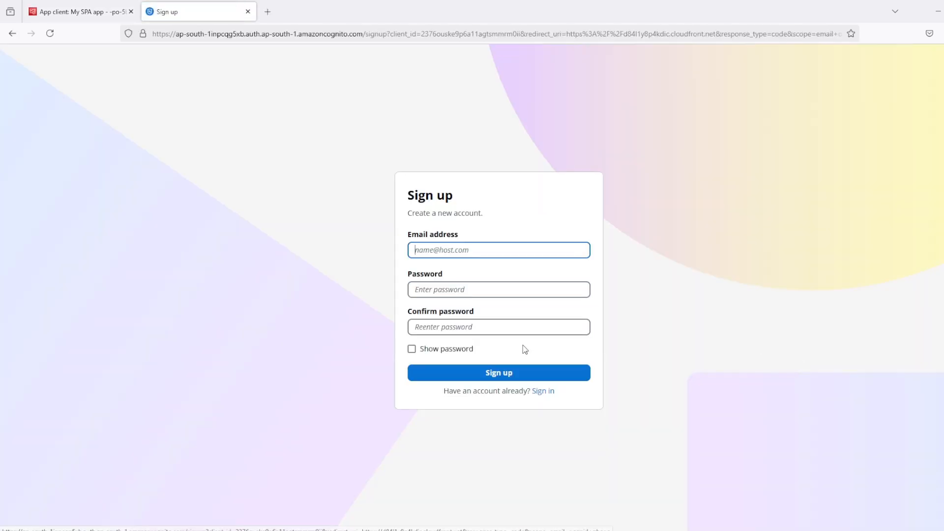
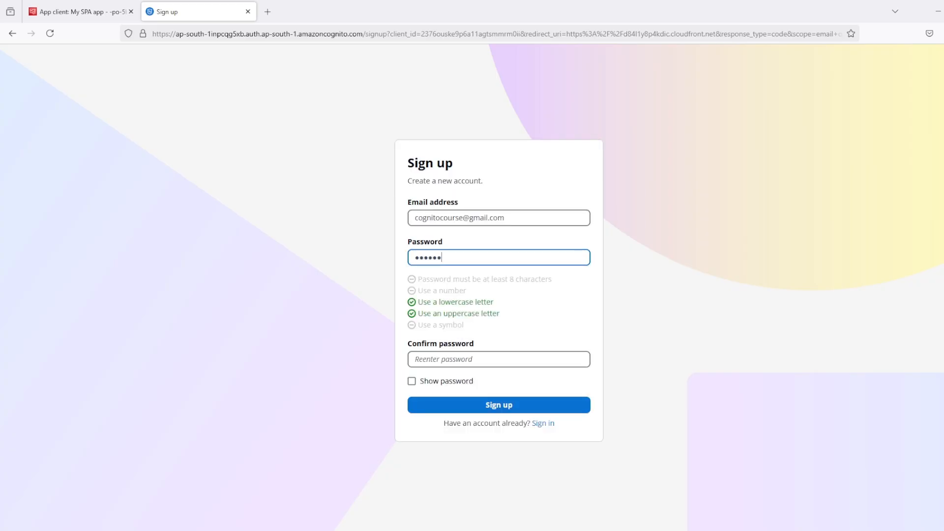
left_click(498, 404)
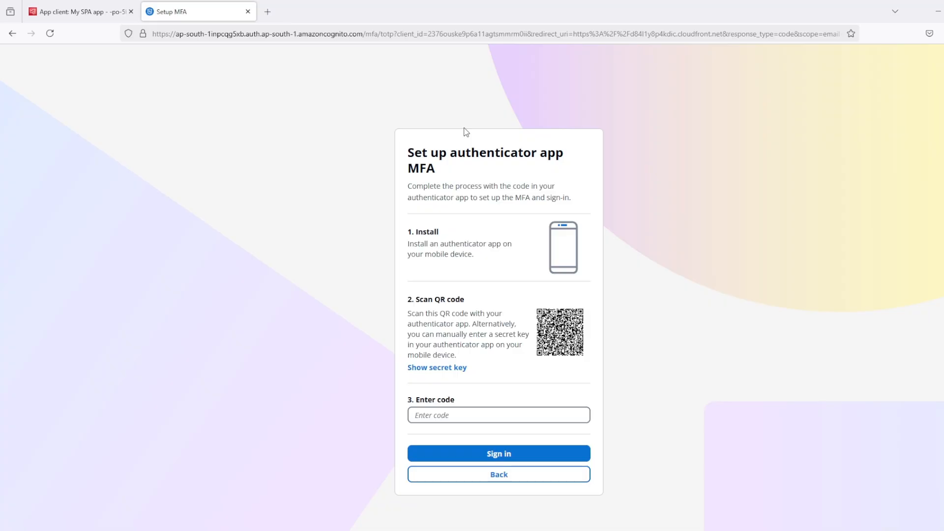
left_click(498, 415)
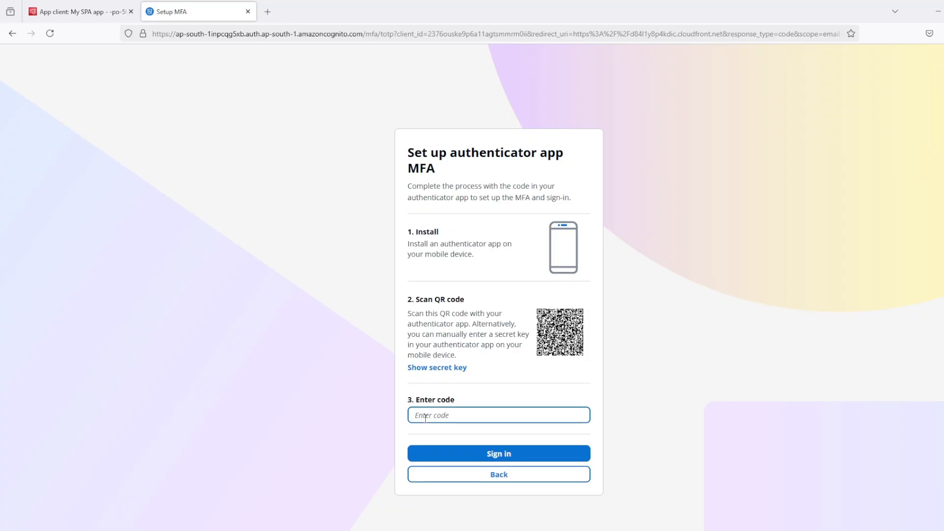
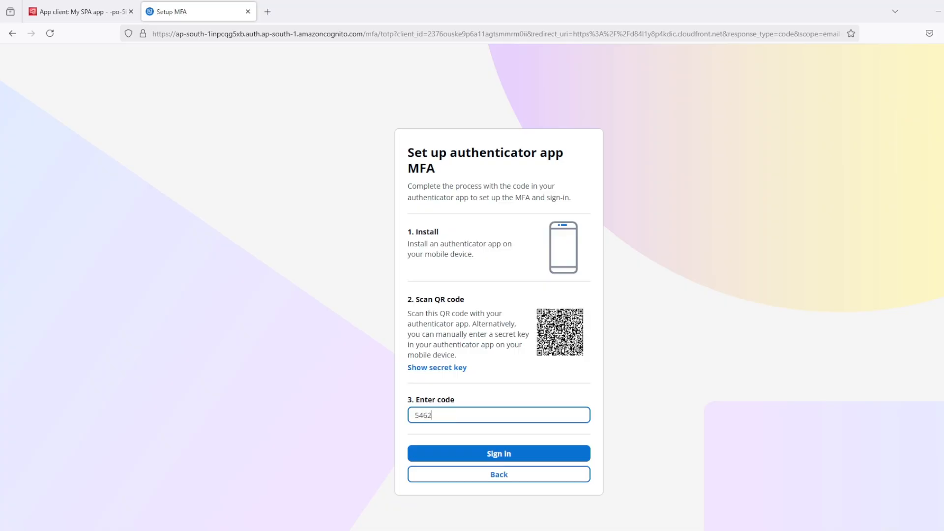
left_click(498, 453)
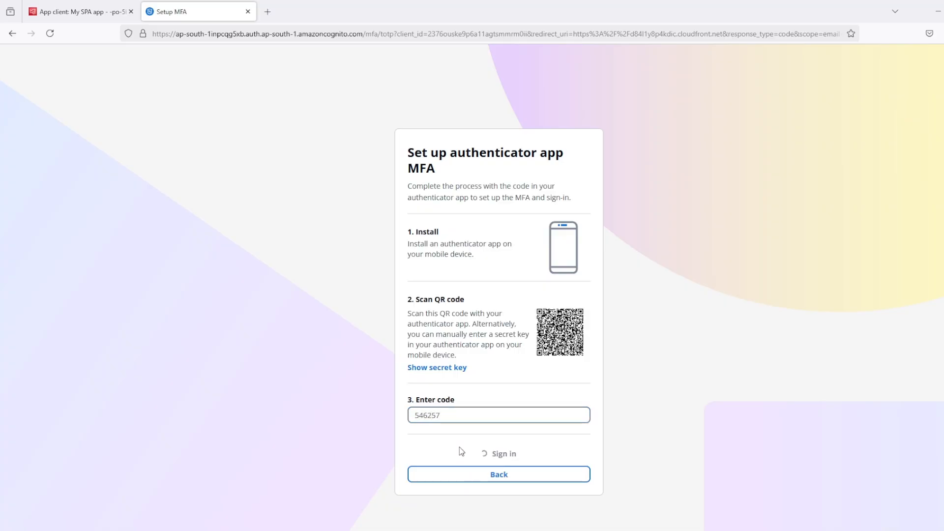
left_click(502, 453)
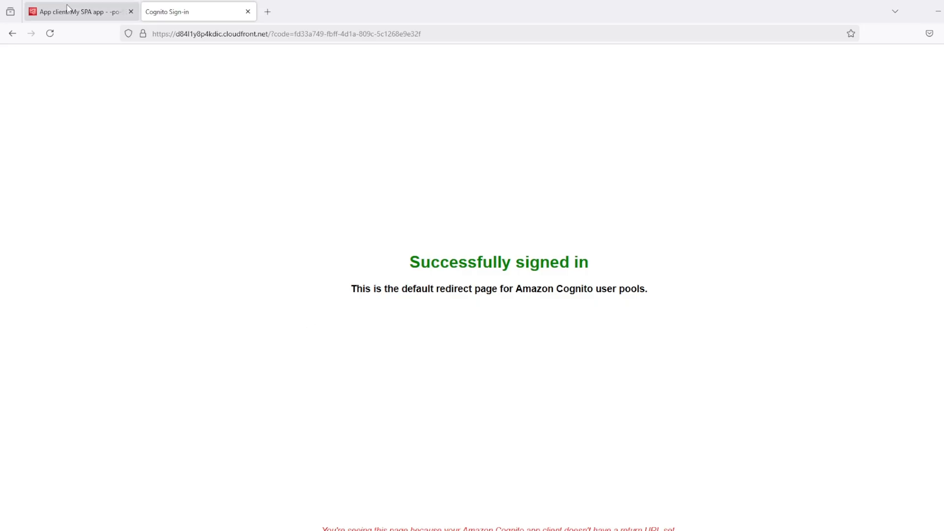
Switch back to the console tab showing the My SPA app - -po-5b client.
left_click(78, 11)
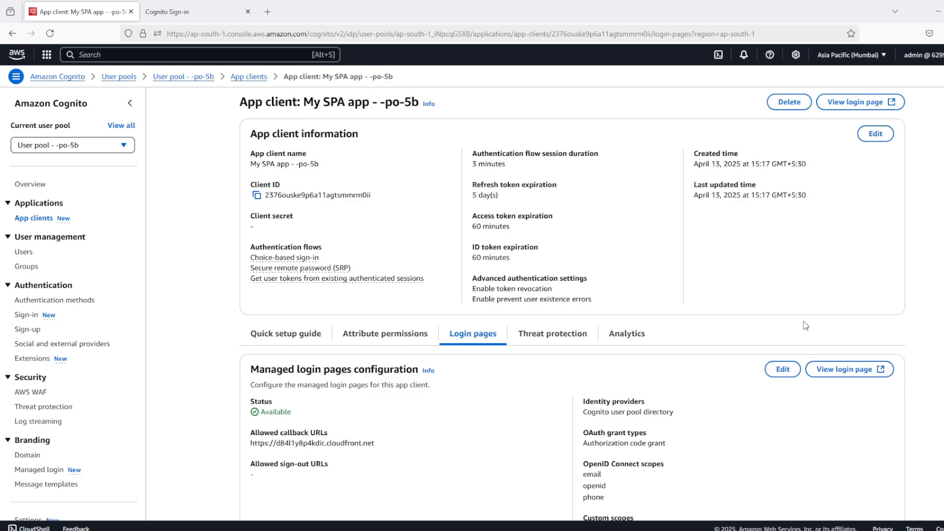
mouse_move(591, 174)
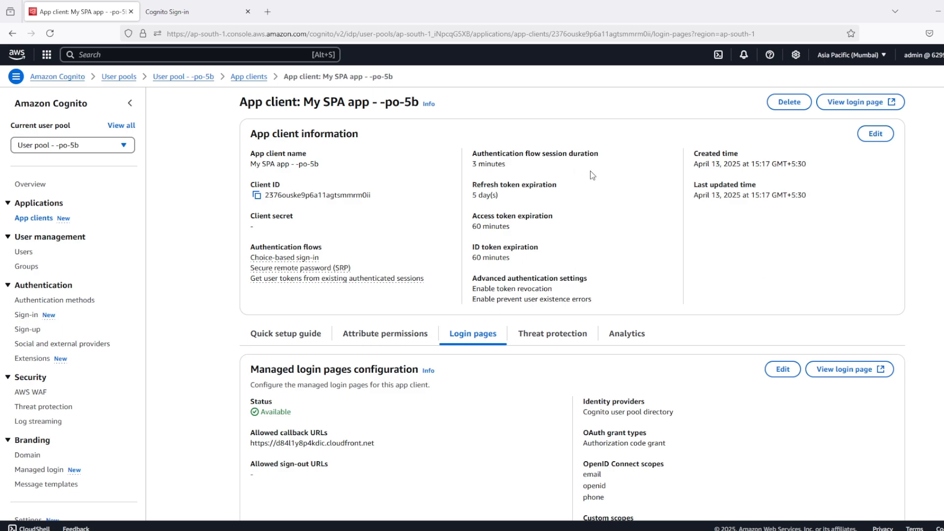